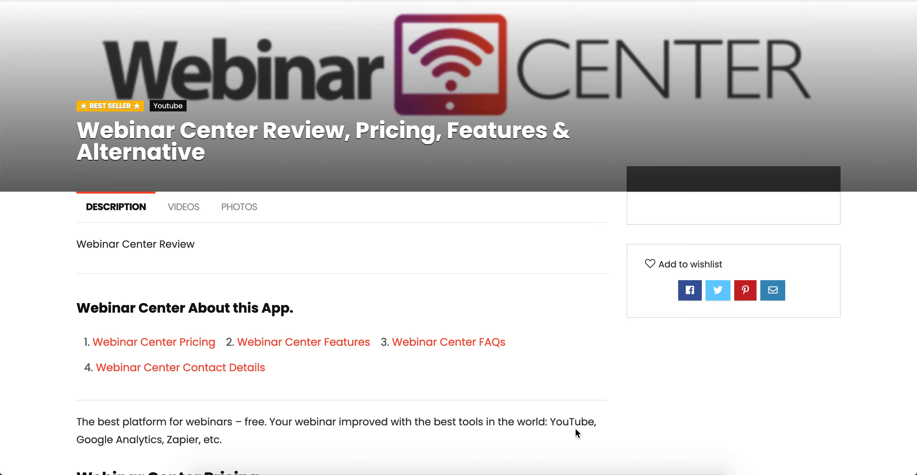
scroll("down", 3)
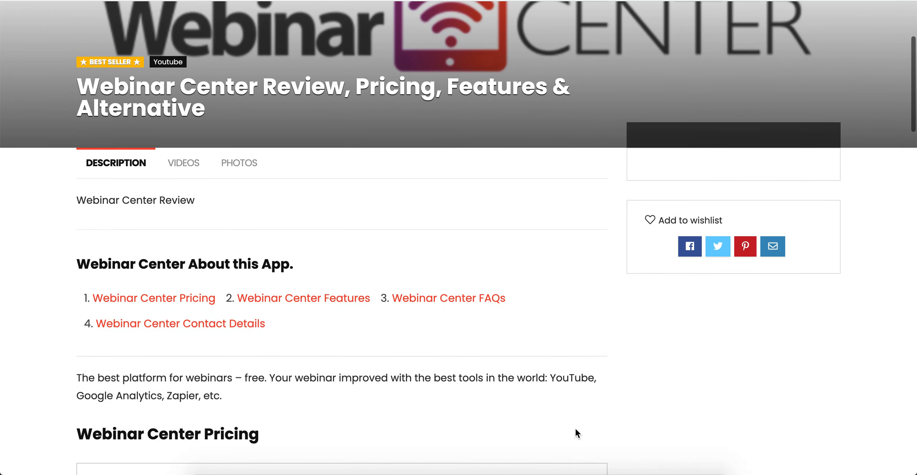
scroll("down", 3)
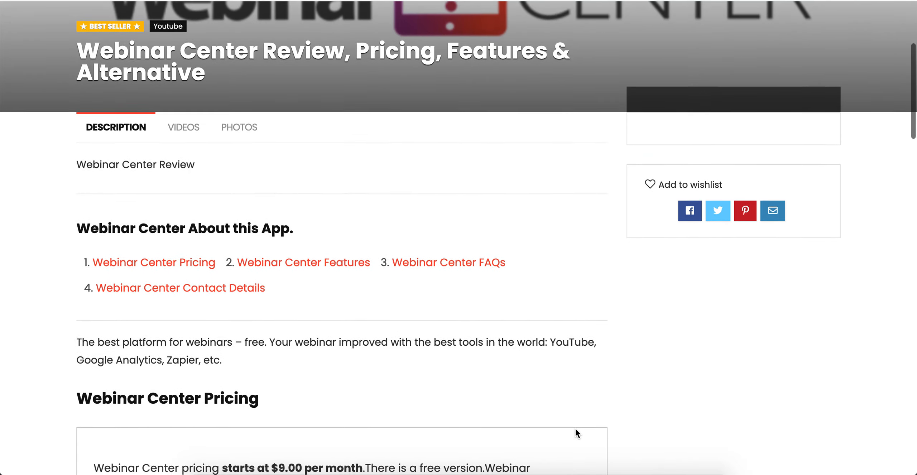
scroll("down", 3)
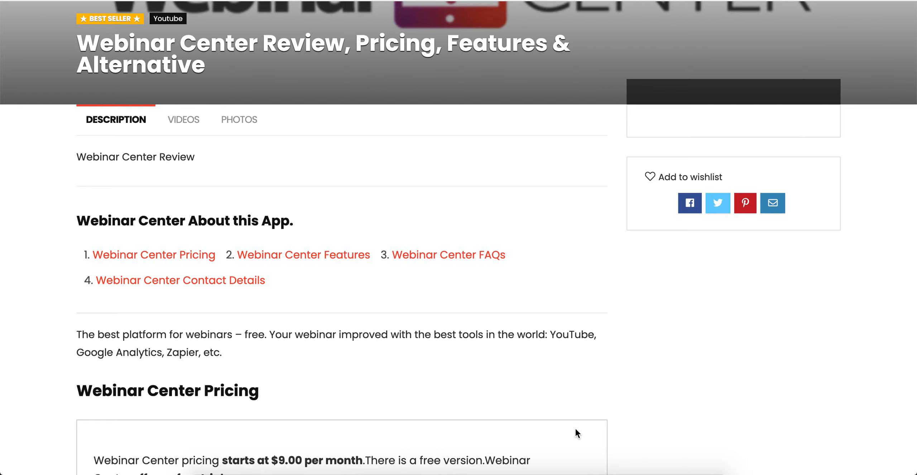
scroll("down", 3)
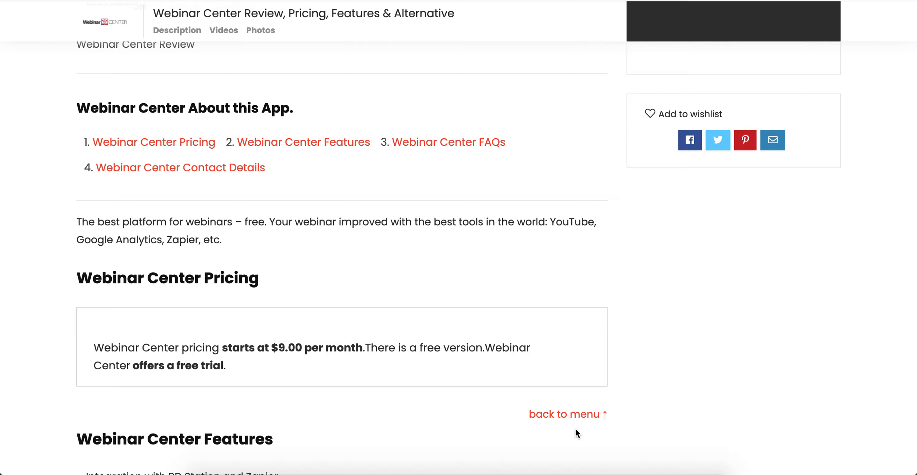
scroll("down", 3)
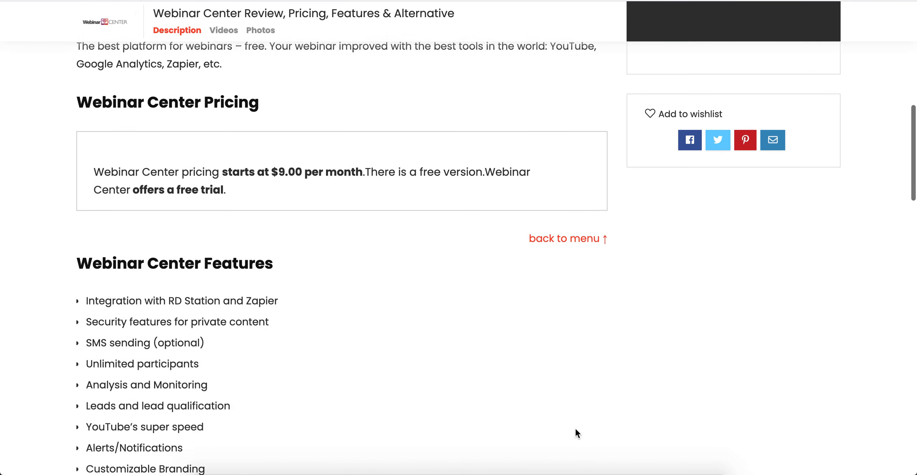
scroll("down", 3)
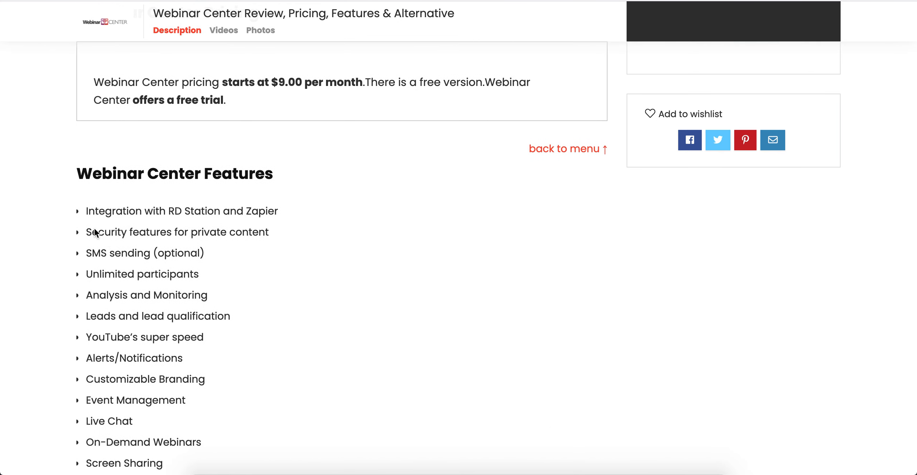
scroll("down", 3)
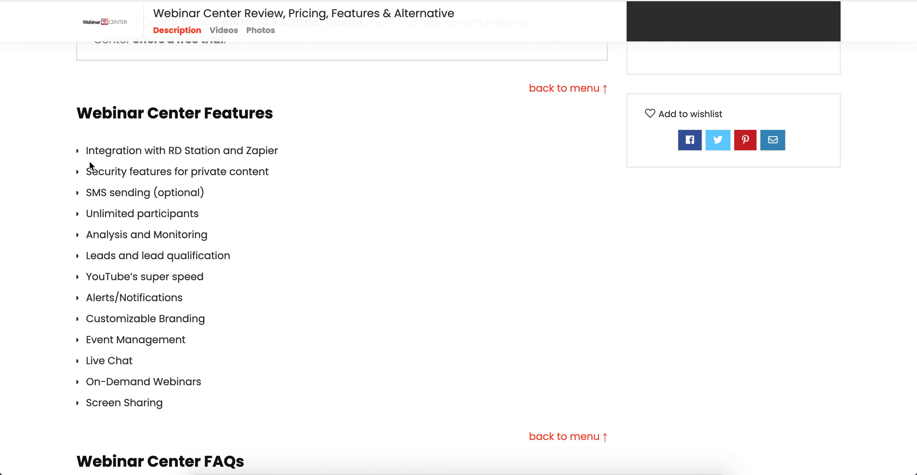
scroll("down", 3)
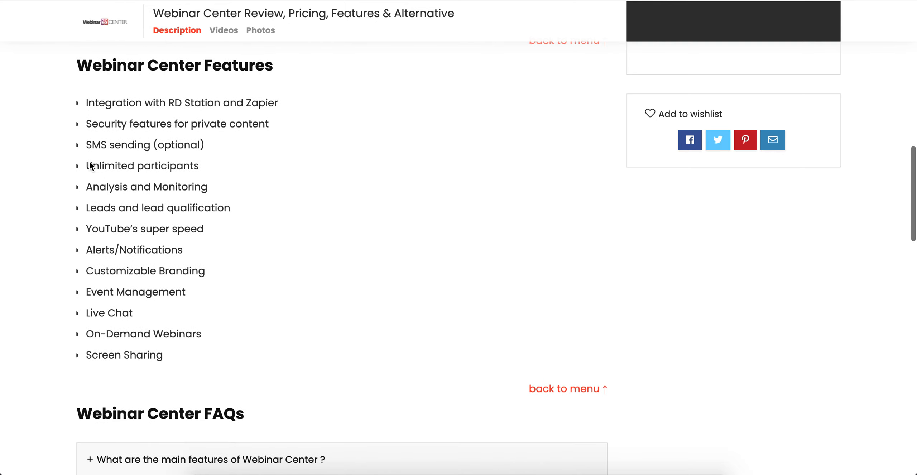
scroll("down", 3)
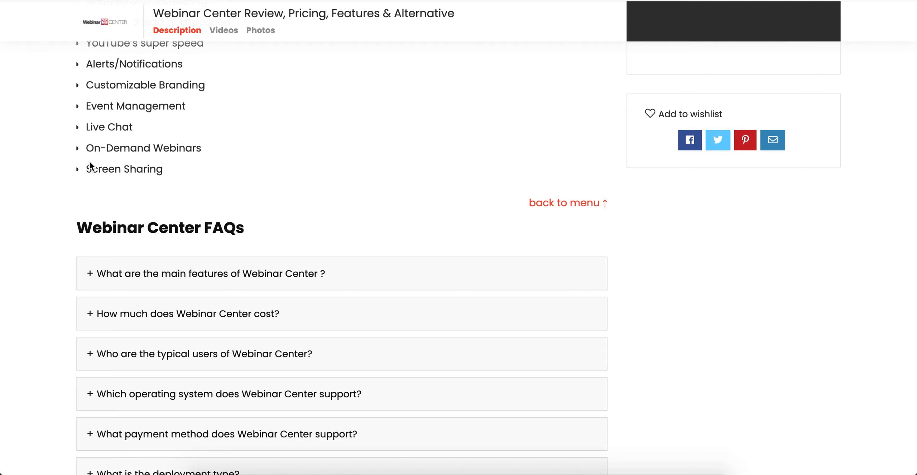
scroll("down", 3)
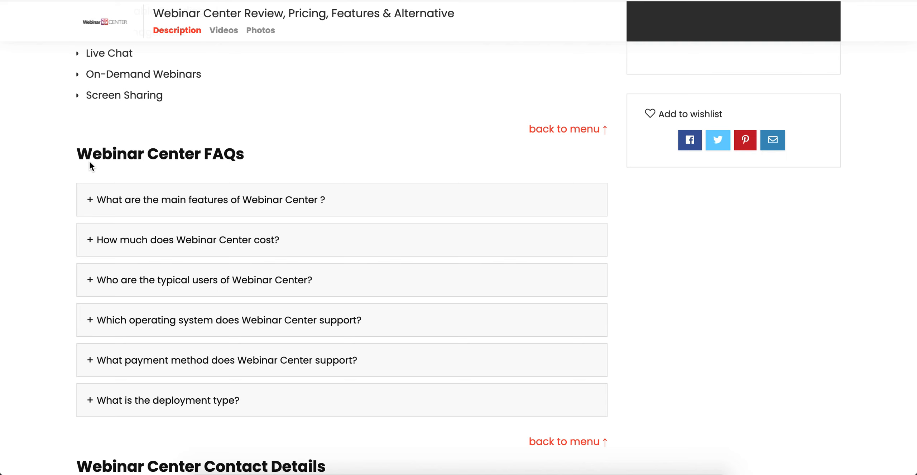
scroll("down", 3)
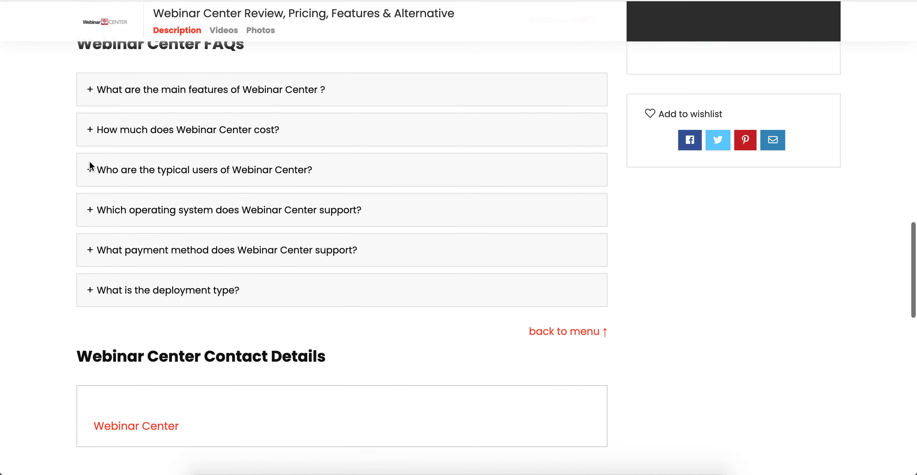
scroll("down", 3)
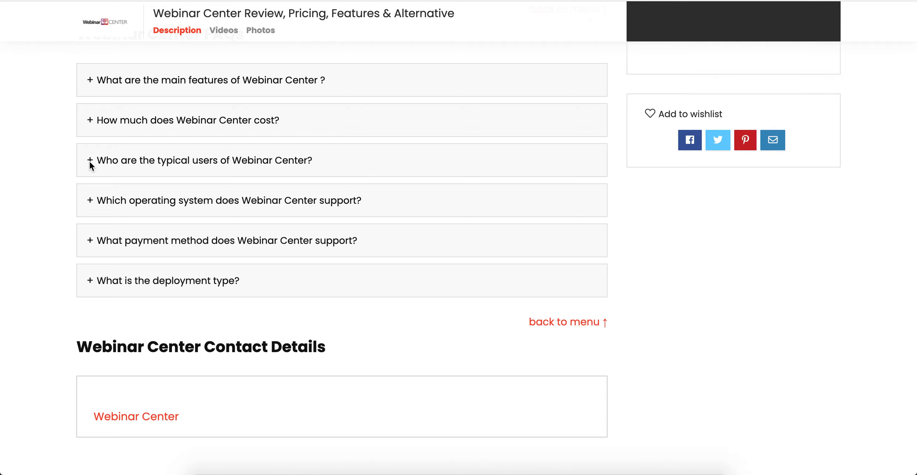
scroll("down", 3)
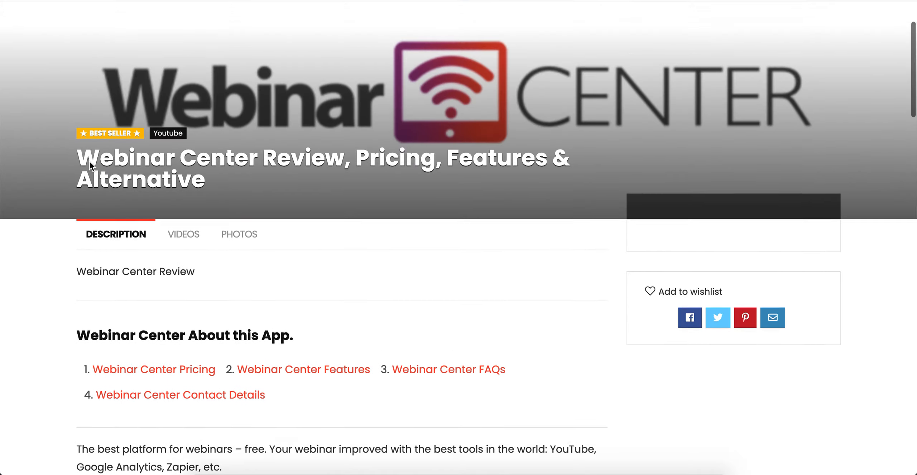
scroll("down", 3)
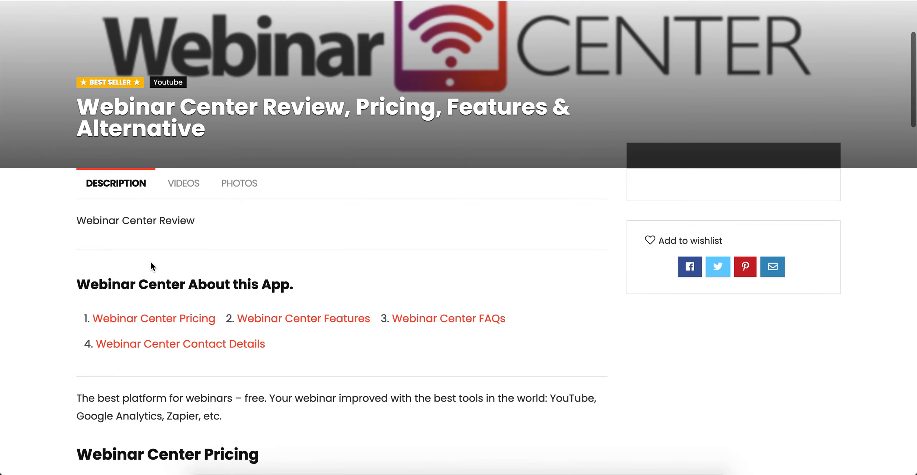
scroll("down", 3)
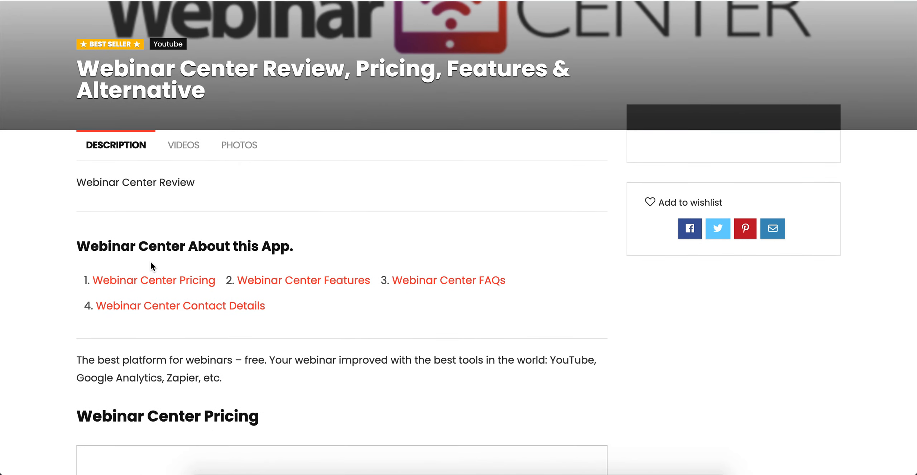